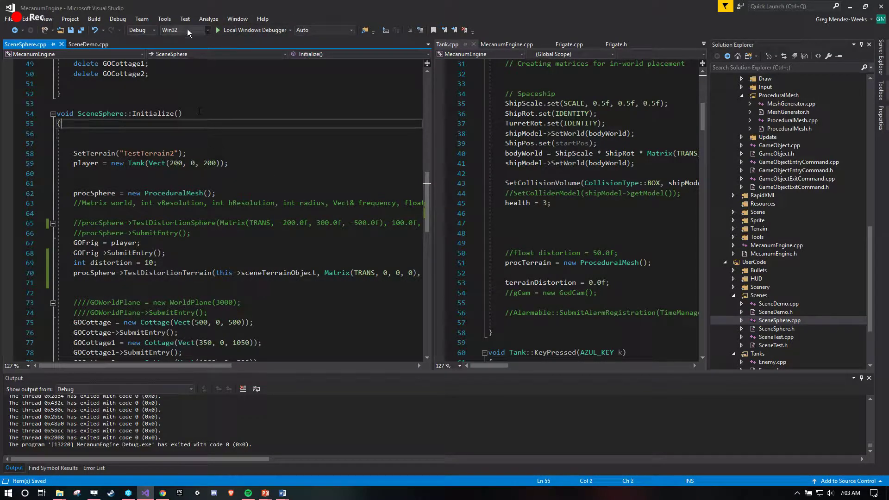
Launch a debug run of MecanumEngine with the Local Windows Debugger.
click(218, 29)
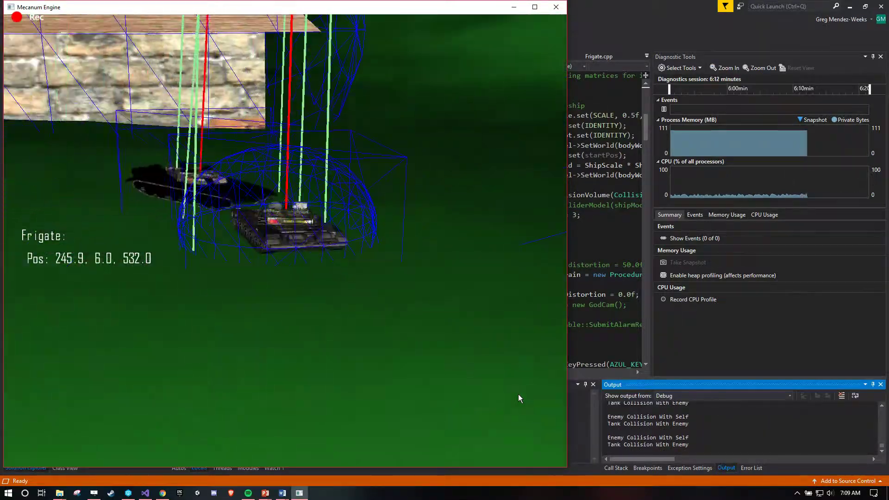
Fire the tank's weapon with Space after driving into the enemy, logging 'Space Pressed'.
key(space)
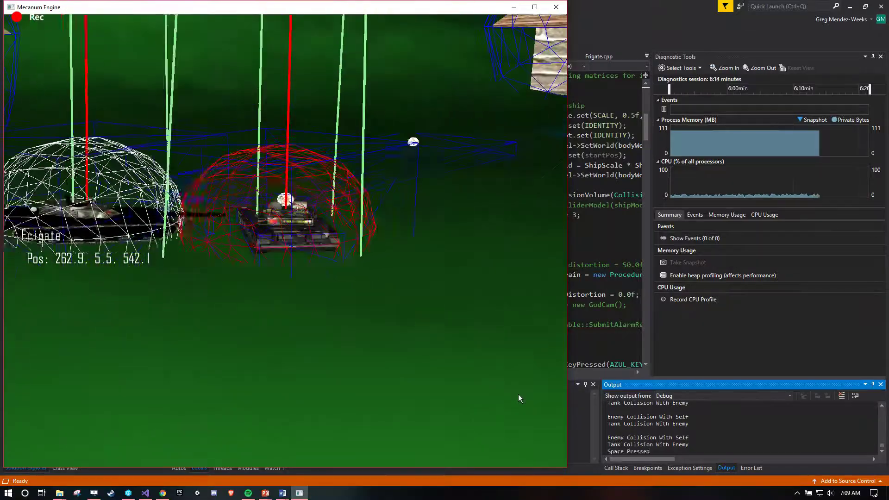